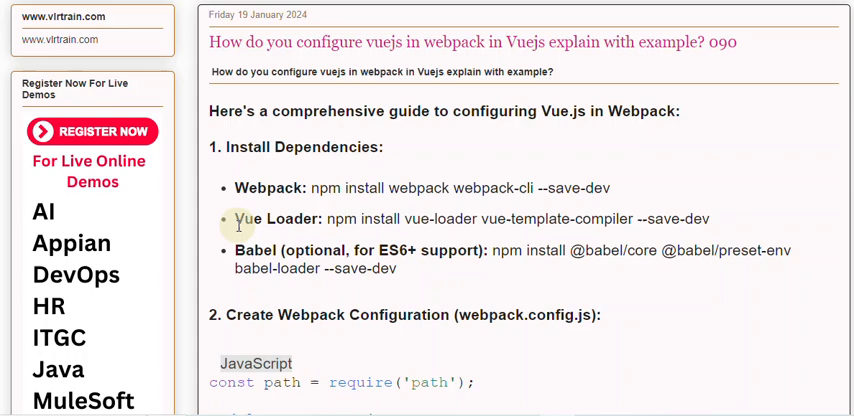
pyautogui.moveTo(238, 240)
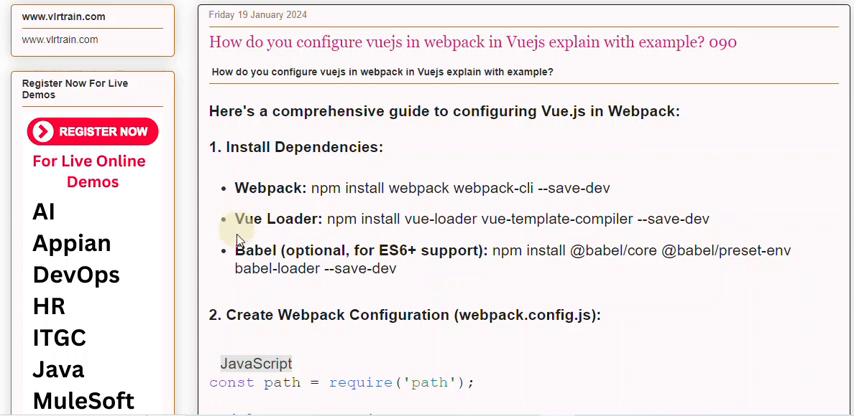
pyautogui.moveTo(238, 258)
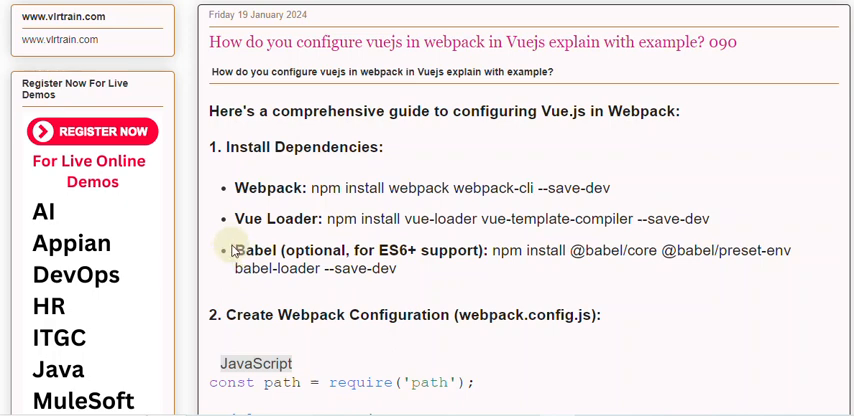
pyautogui.moveTo(211, 251)
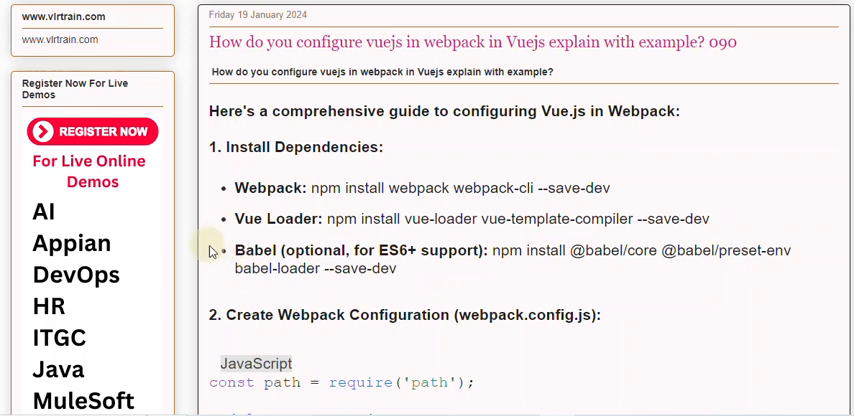
pyautogui.scroll(-3)
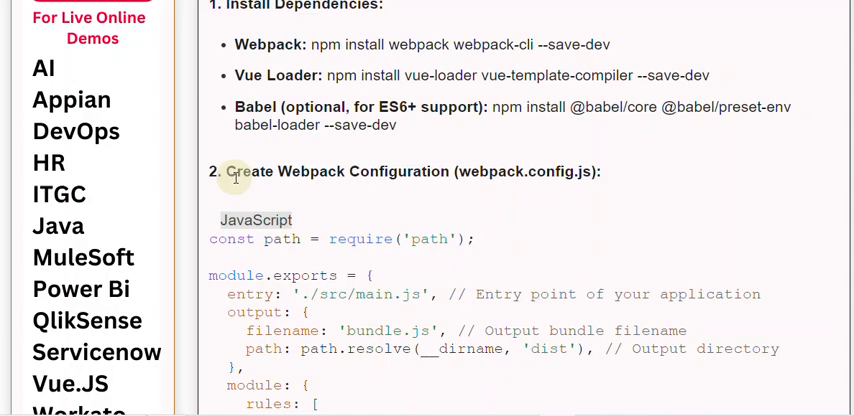
pyautogui.scroll(-3)
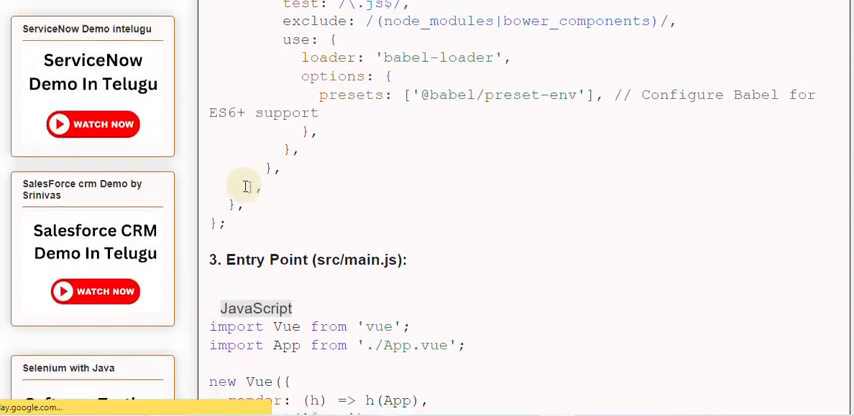
pyautogui.scroll(-3)
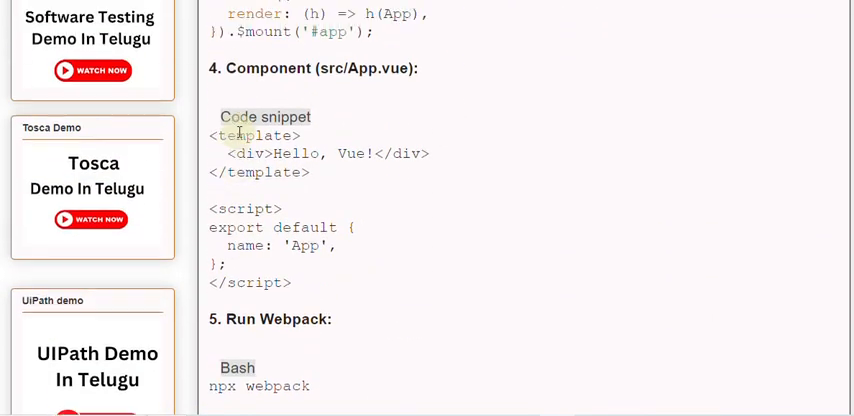
pyautogui.scroll(3)
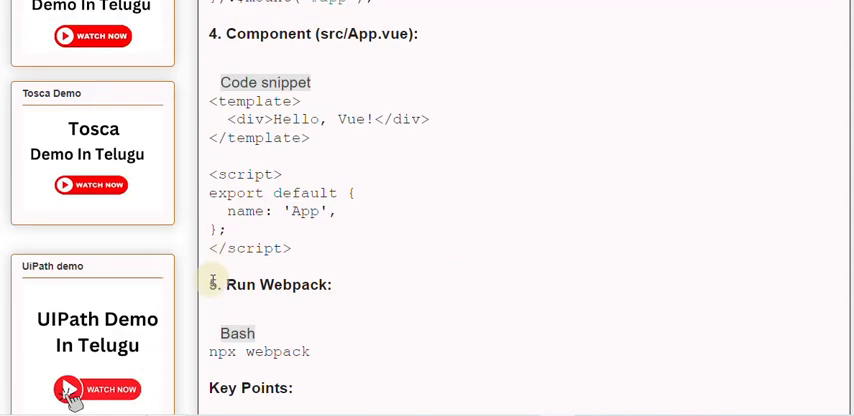
pyautogui.scroll(-3)
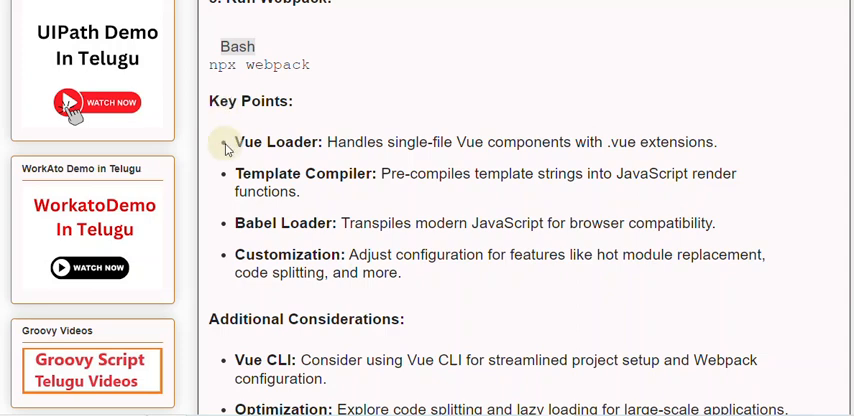
pyautogui.moveTo(220, 168)
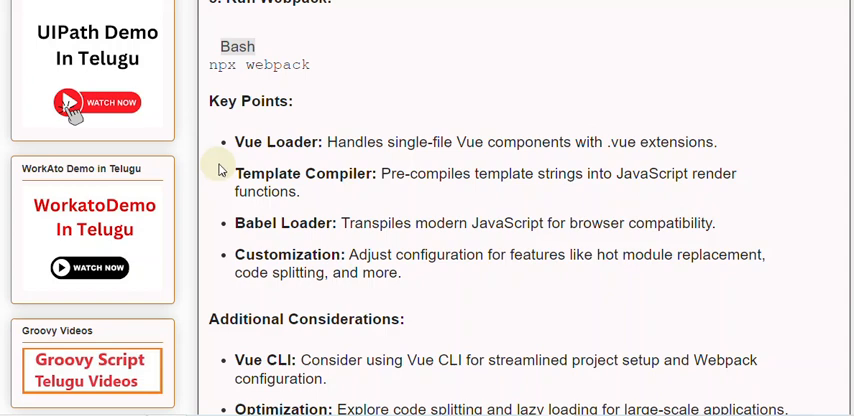
pyautogui.moveTo(224, 168)
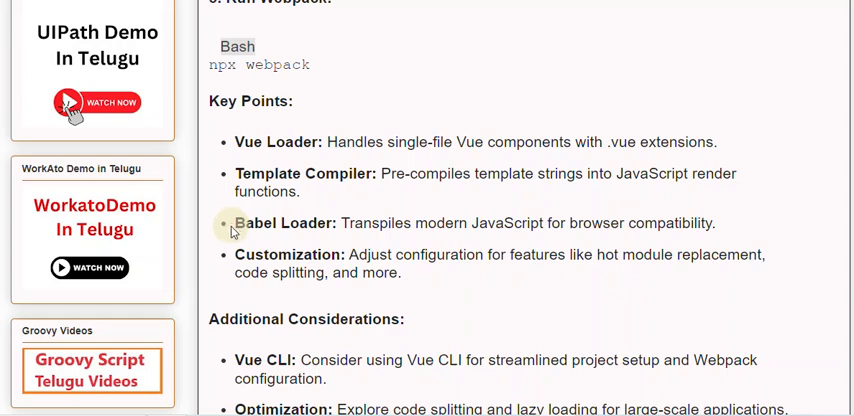
pyautogui.moveTo(234, 254)
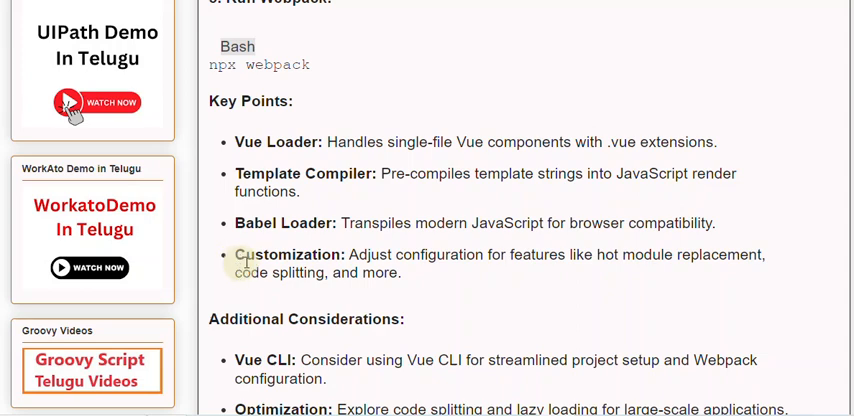
pyautogui.scroll(-3)
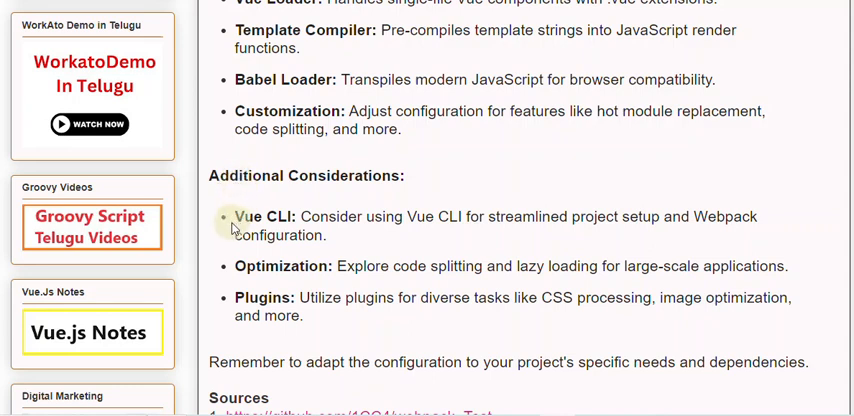
pyautogui.moveTo(240, 268)
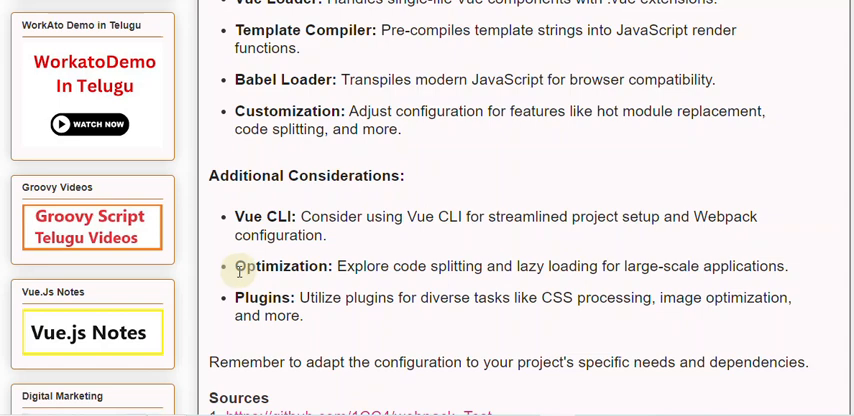
pyautogui.scroll(-3)
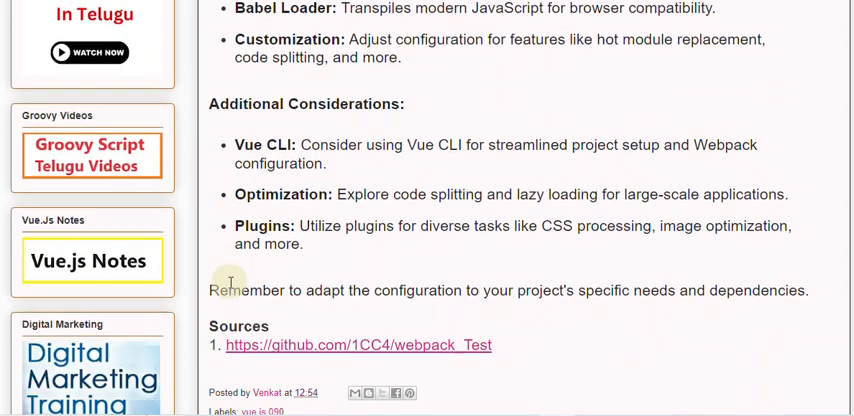
pyautogui.moveTo(238, 243)
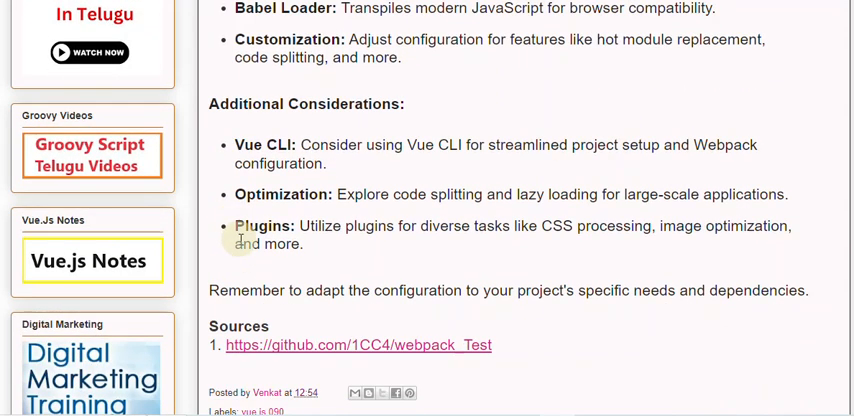